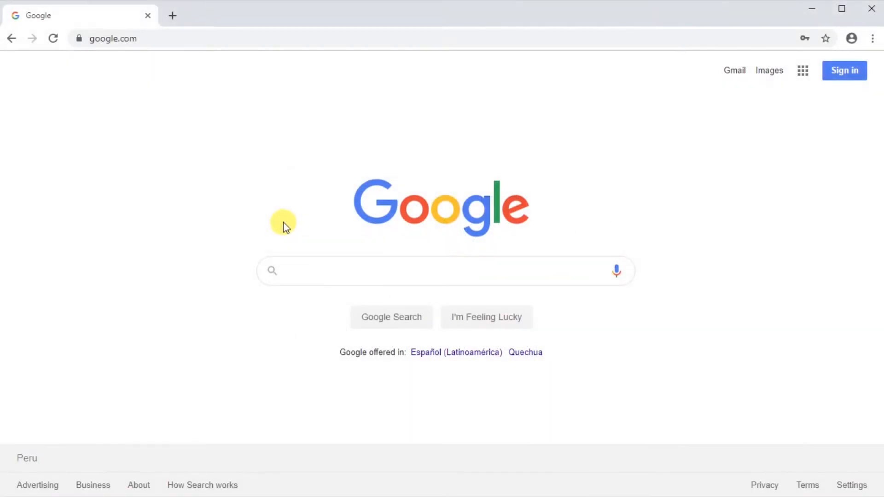
mouse_move(166, 57)
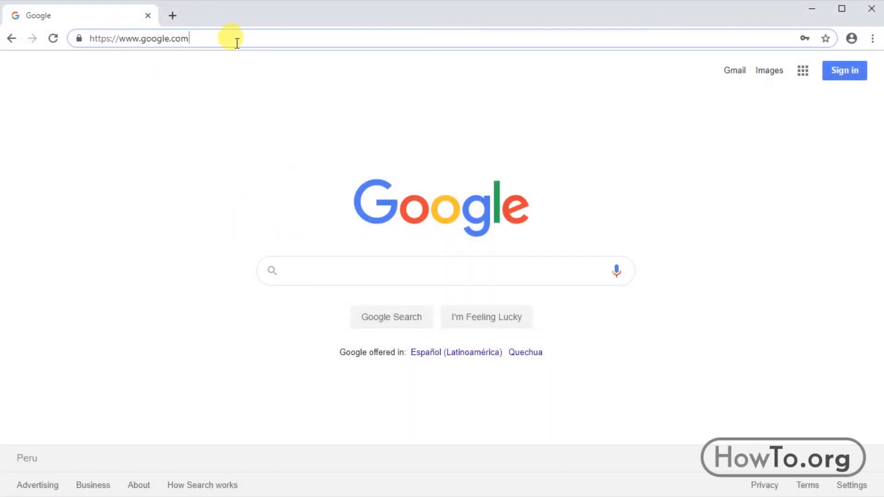
Go to the Google Drive site using the Chrome address bar suggestion
click(138, 38)
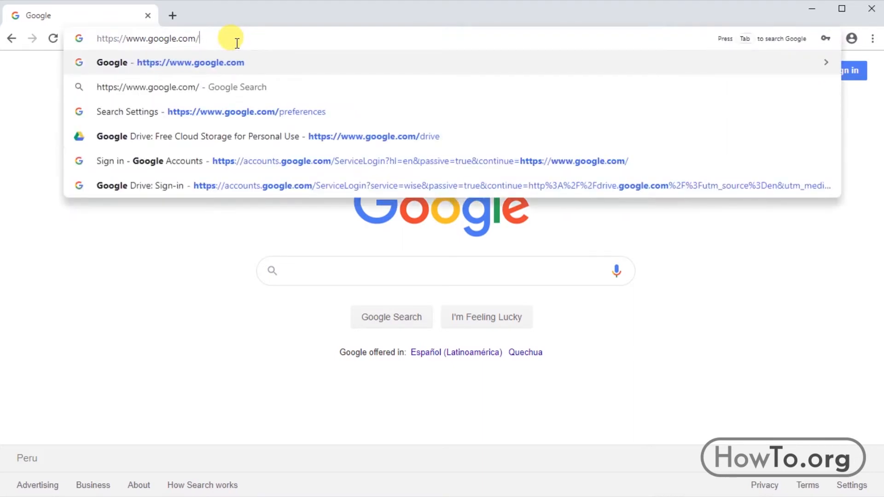
click(254, 136)
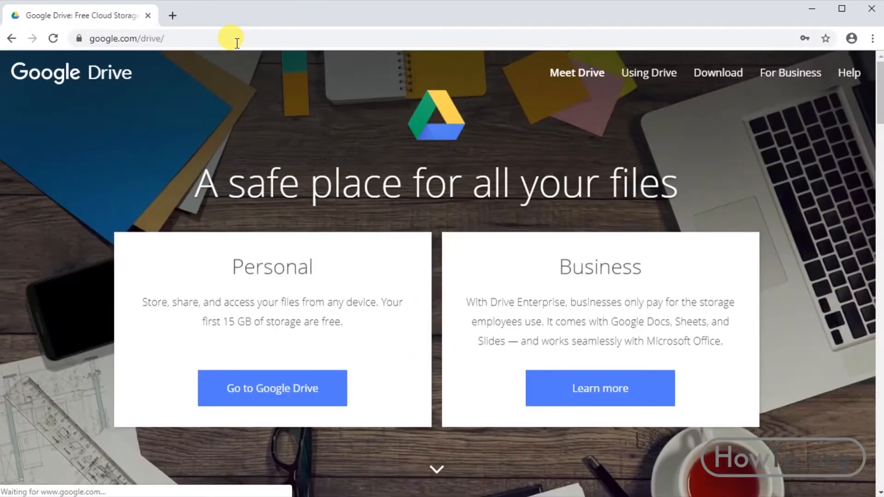
mouse_move(380, 250)
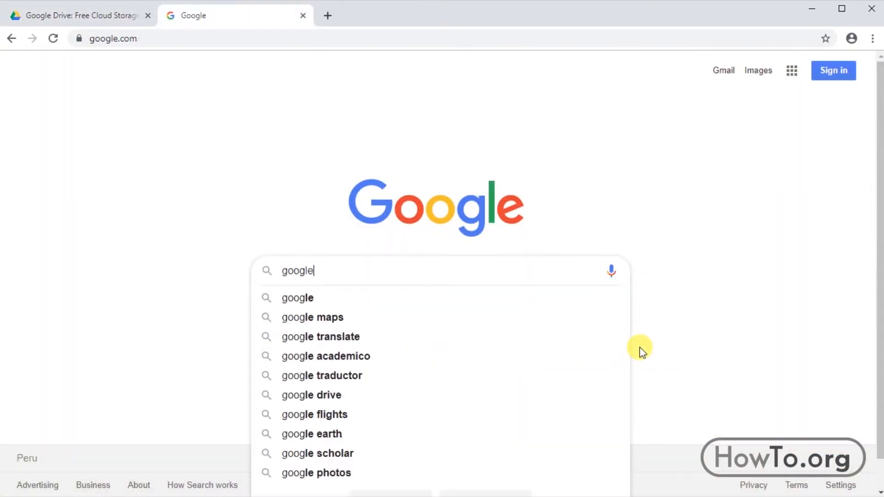
Search Google for 'google drive'
click(310, 394)
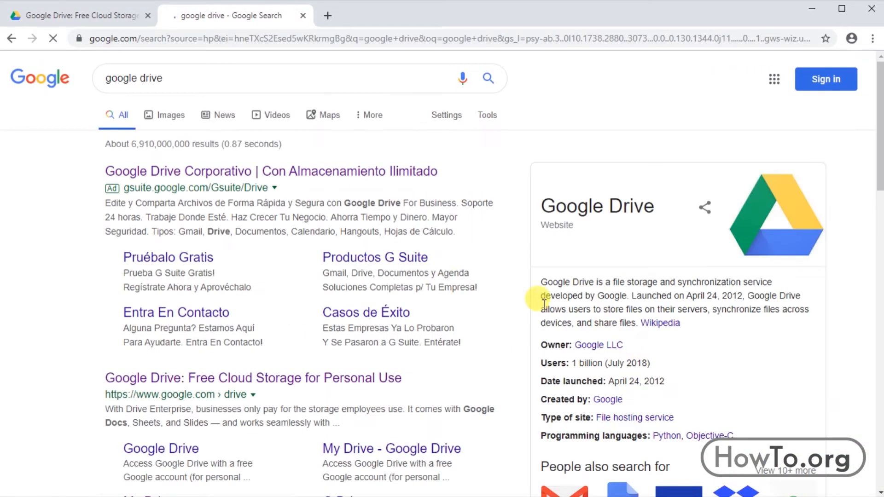
mouse_move(206, 391)
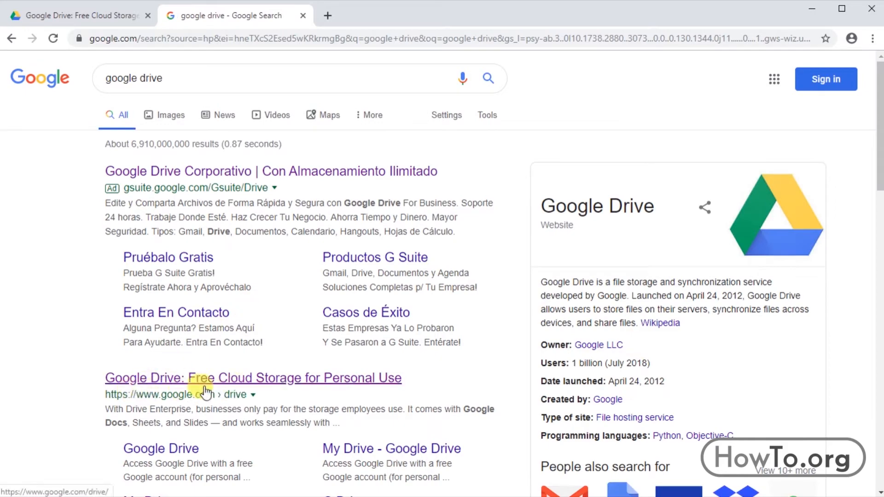
mouse_move(307, 383)
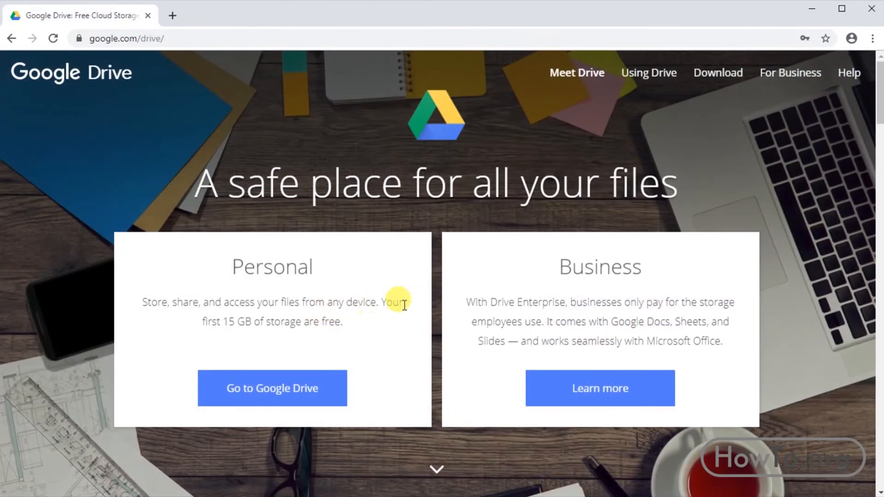
mouse_move(479, 295)
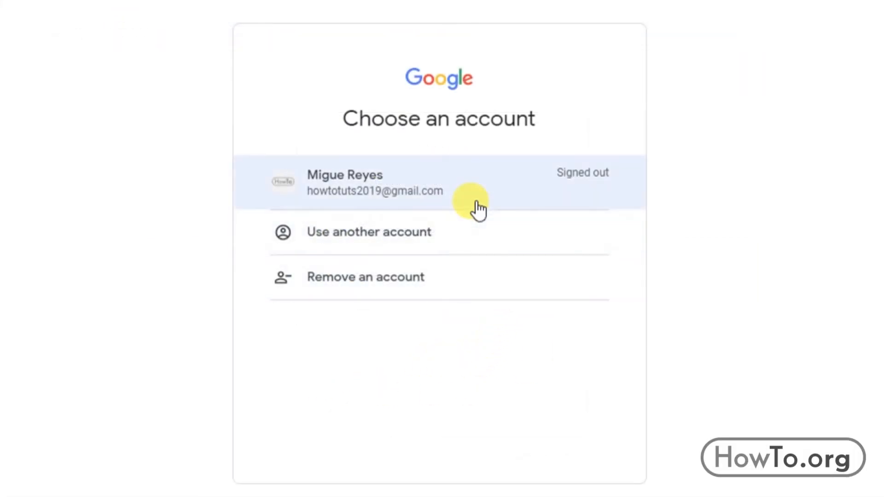
mouse_move(465, 236)
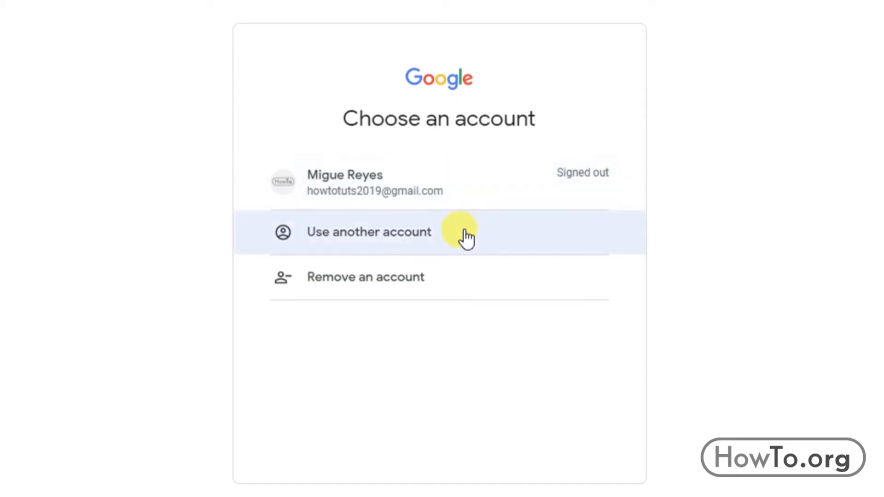
mouse_move(495, 253)
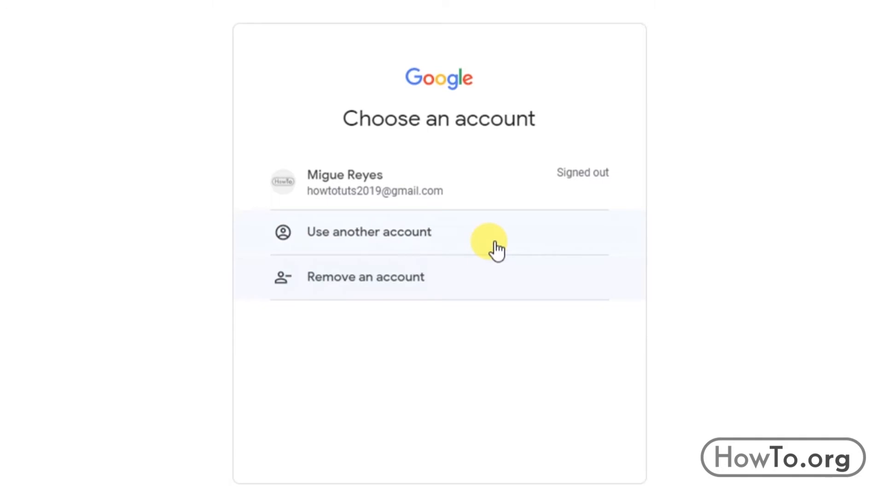
Choose 'Use another account', then create a new account 'For myself'
click(368, 231)
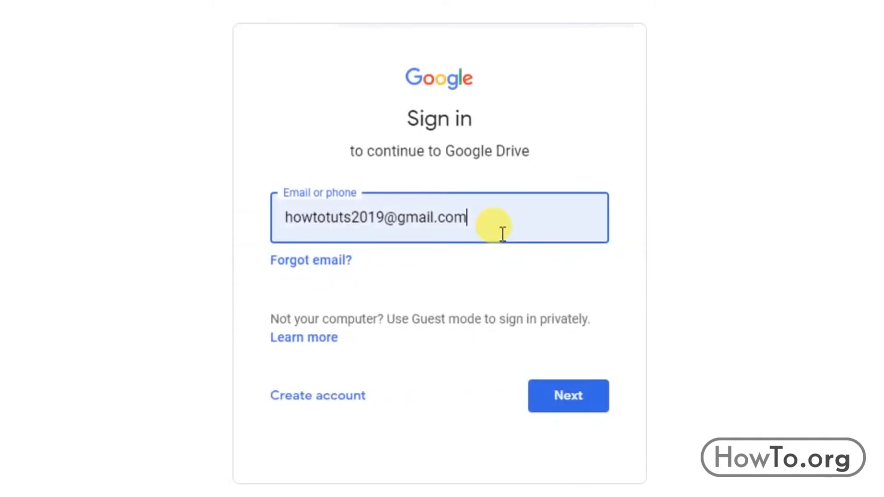
mouse_move(326, 406)
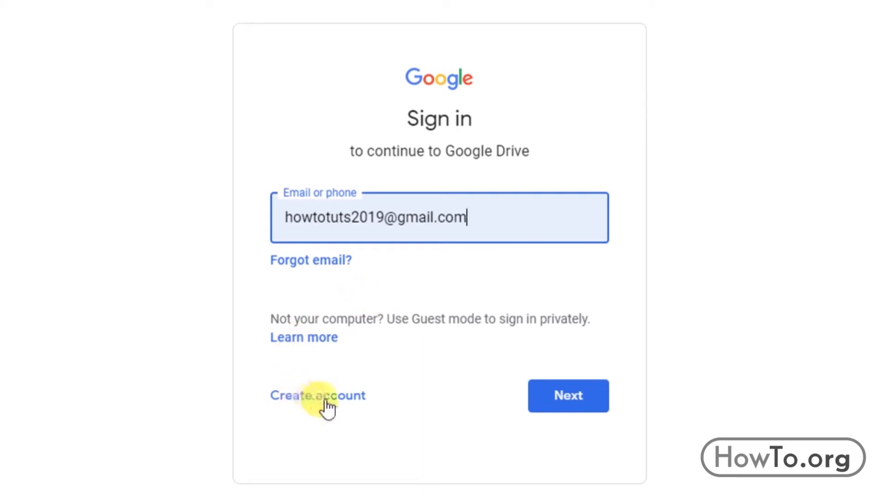
click(317, 395)
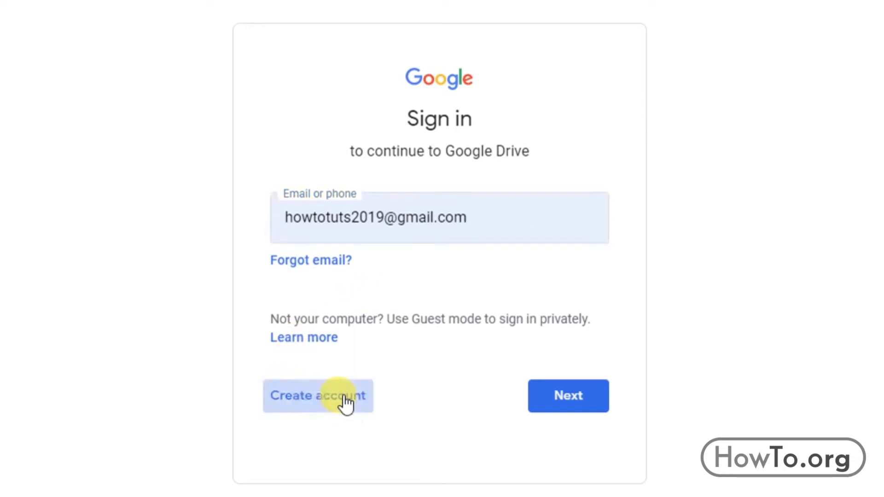
click(317, 395)
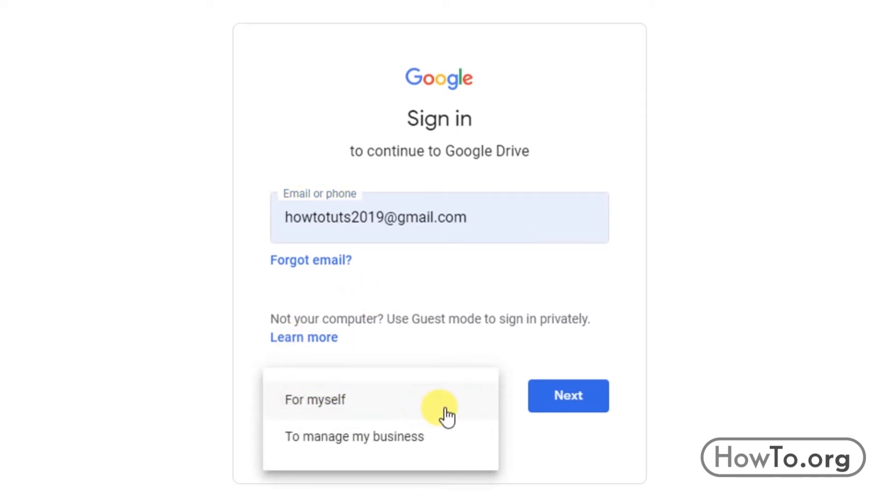
click(314, 399)
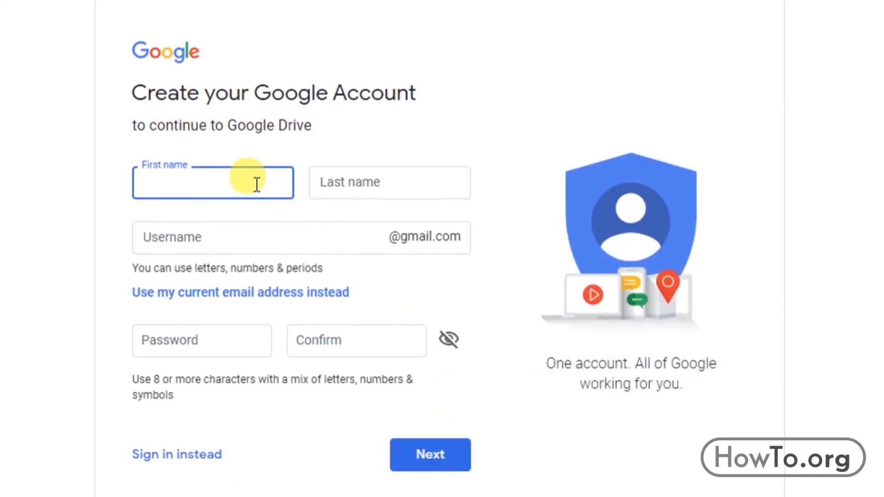
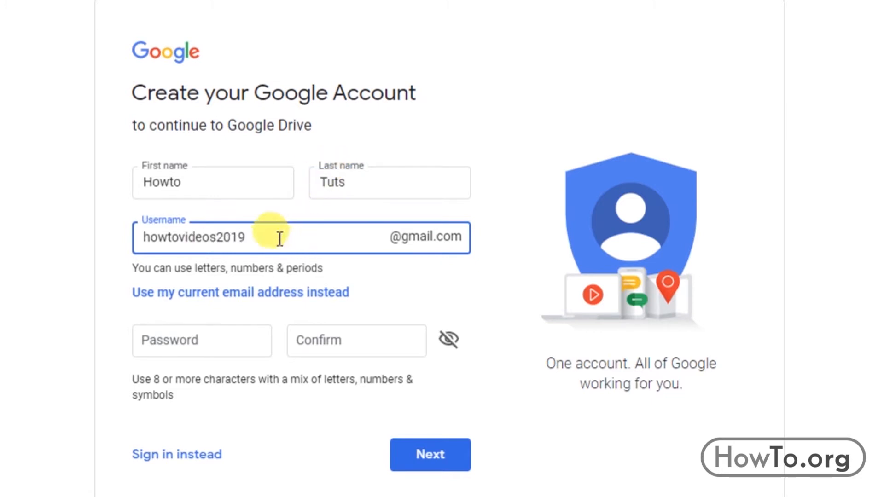
mouse_move(293, 284)
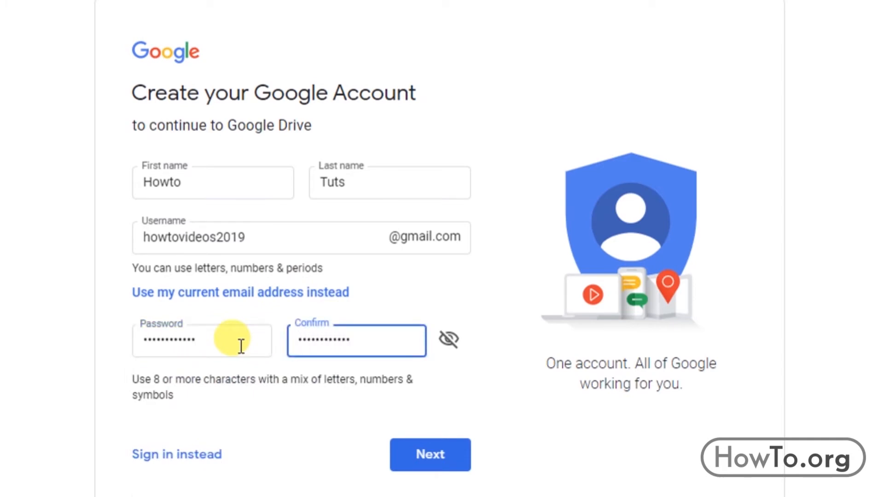
click(430, 454)
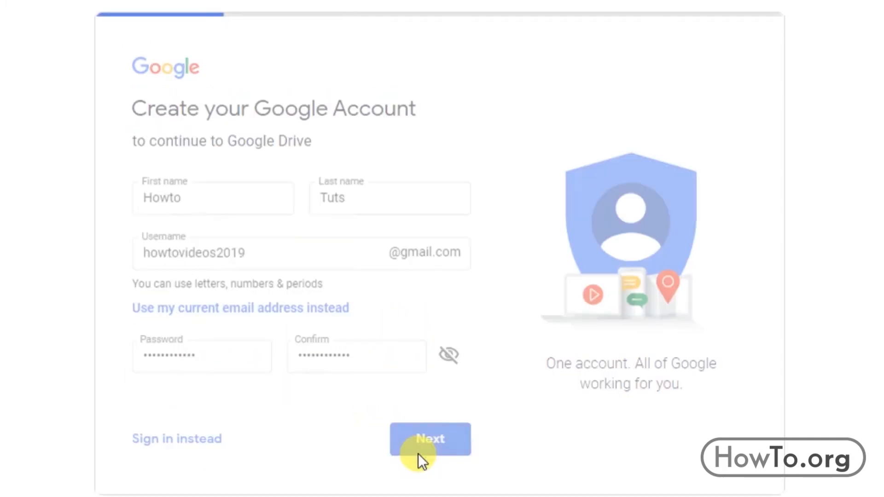
click(430, 439)
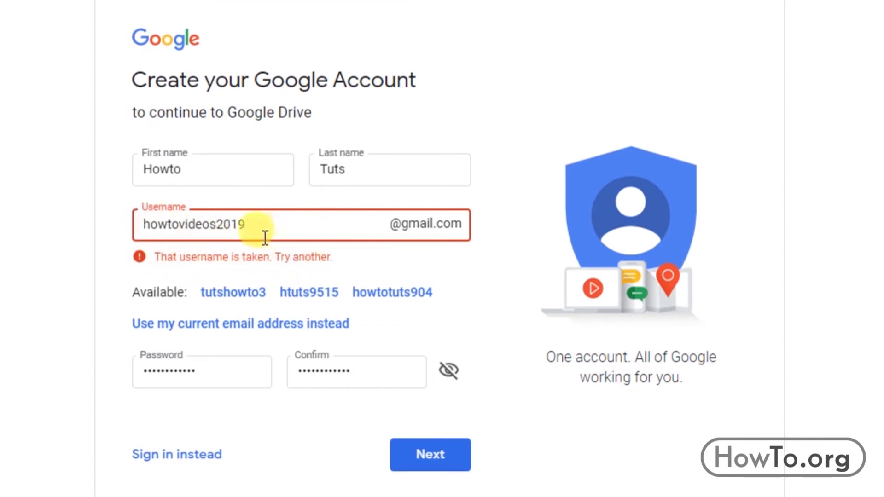
mouse_move(305, 183)
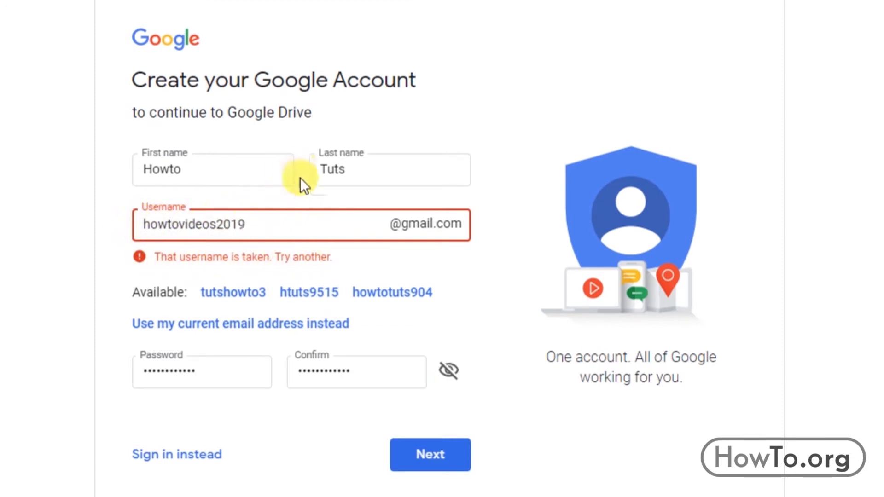
text(2)
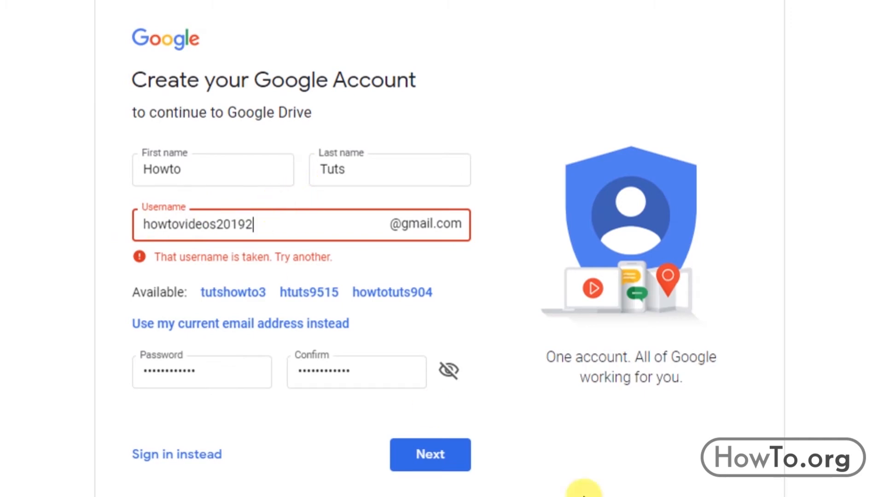
click(429, 454)
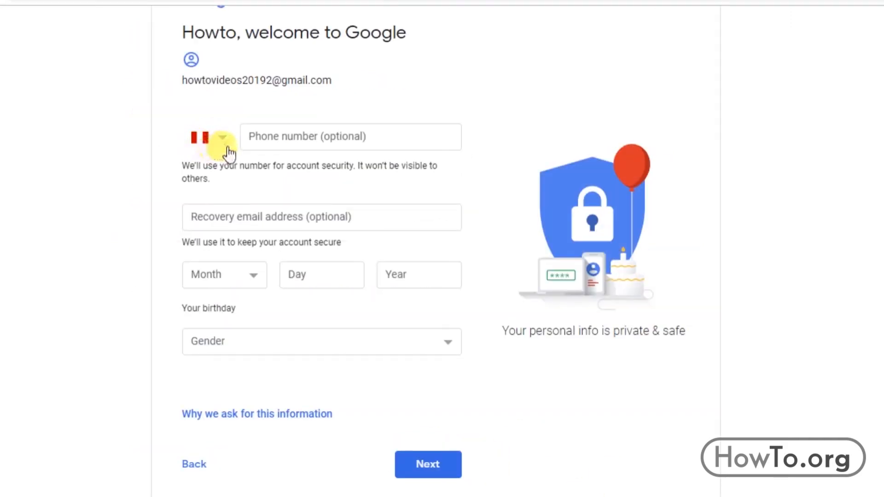
scroll(up, 3)
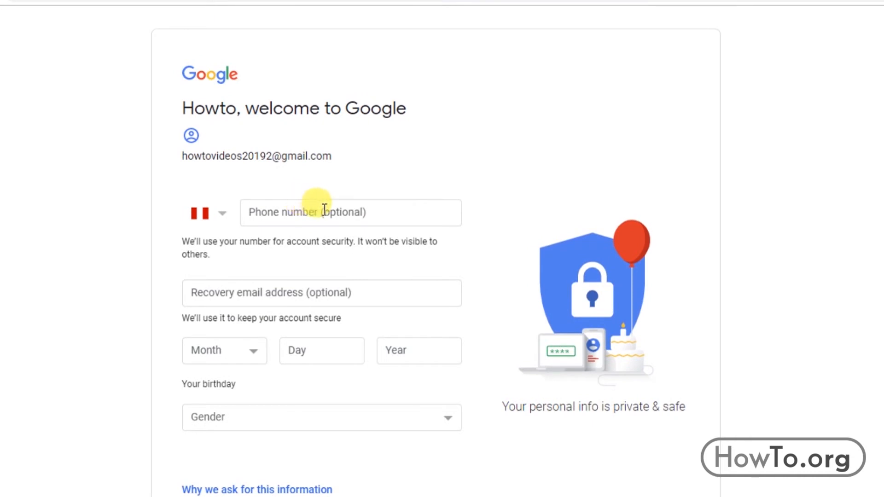
click(350, 213)
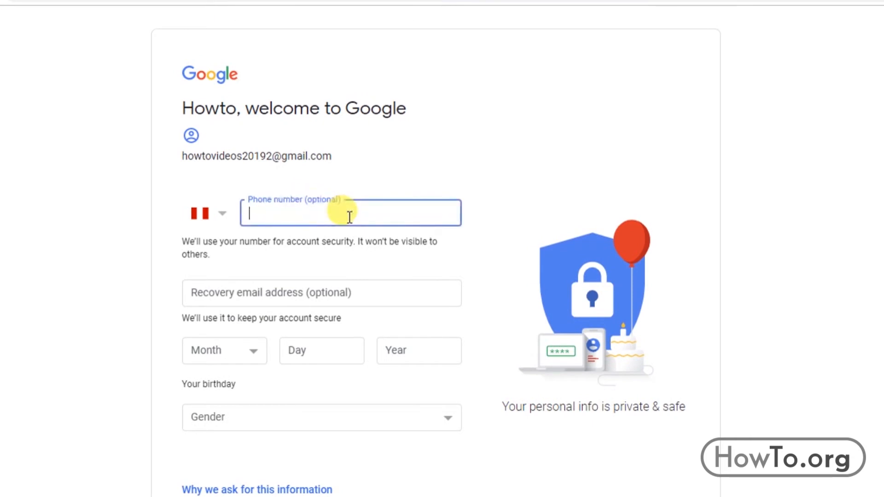
scroll(down, 3)
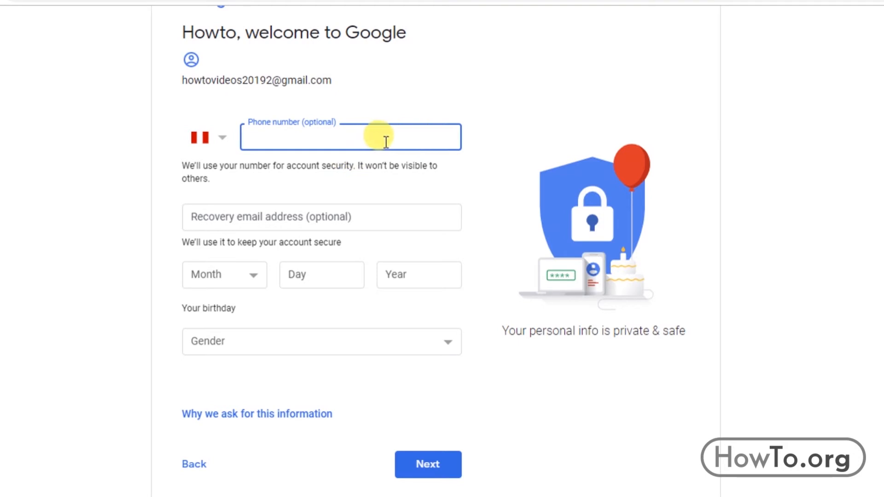
mouse_move(466, 155)
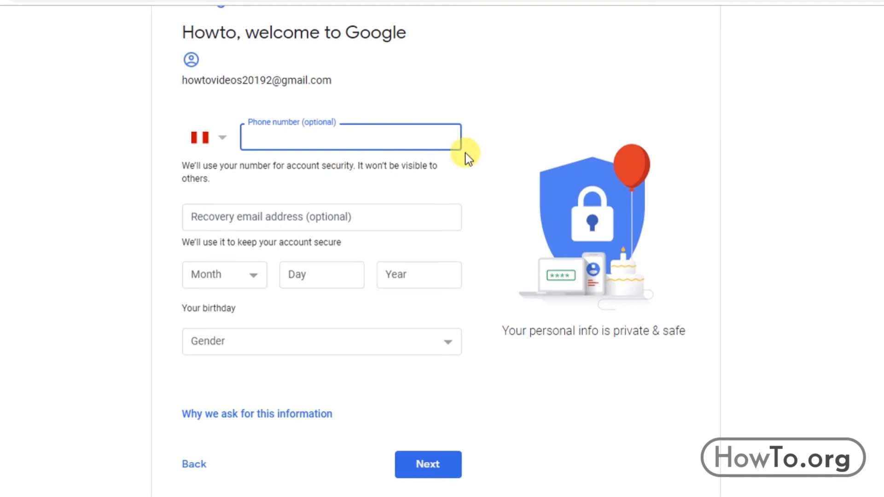
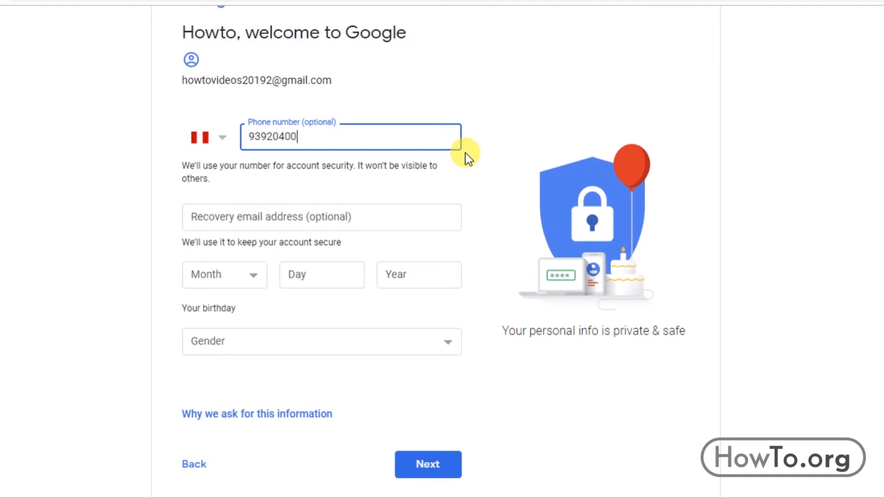
click(321, 217)
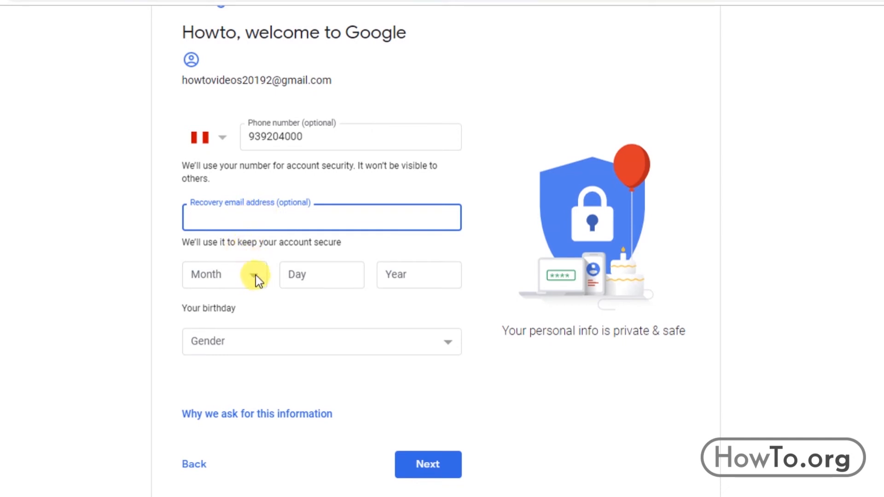
click(418, 276)
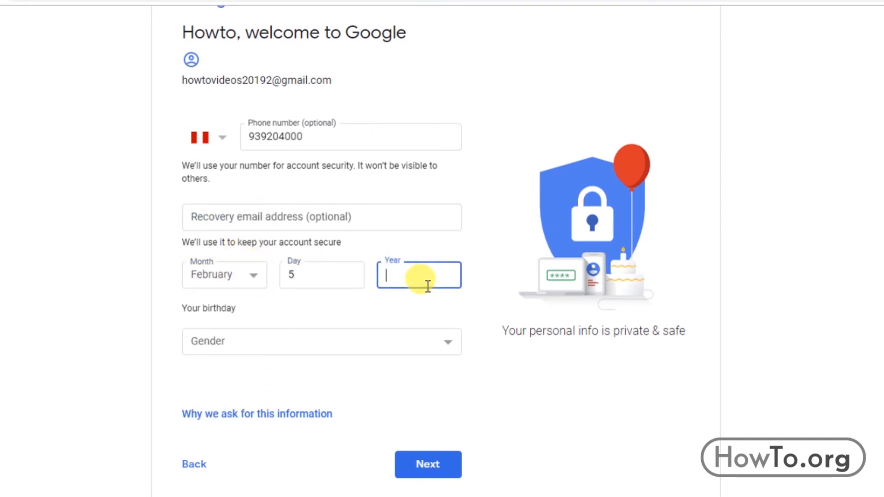
text(1993)
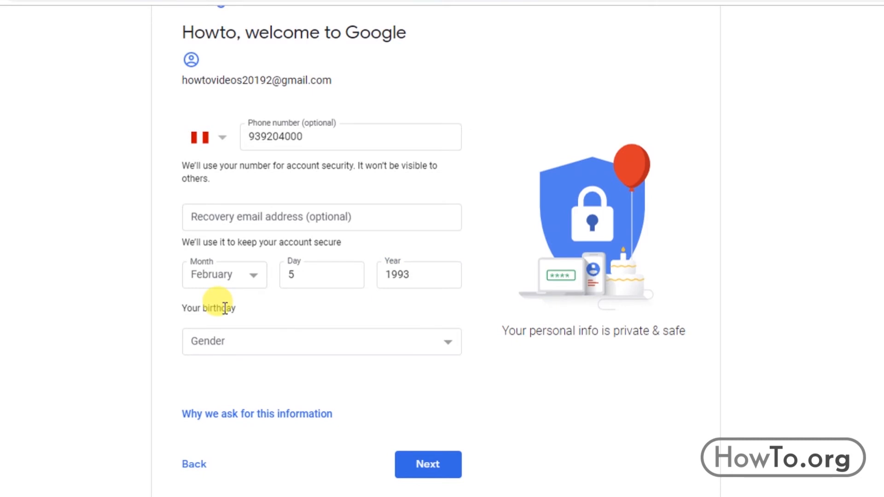
click(321, 341)
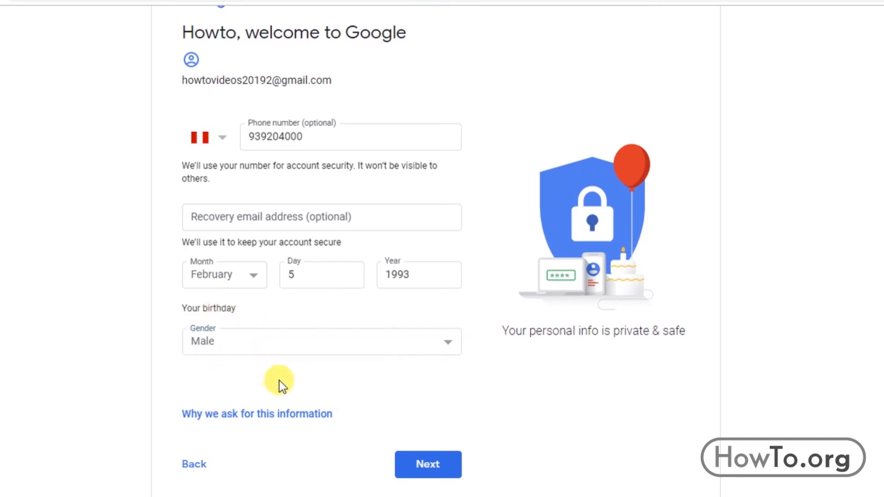
mouse_move(278, 423)
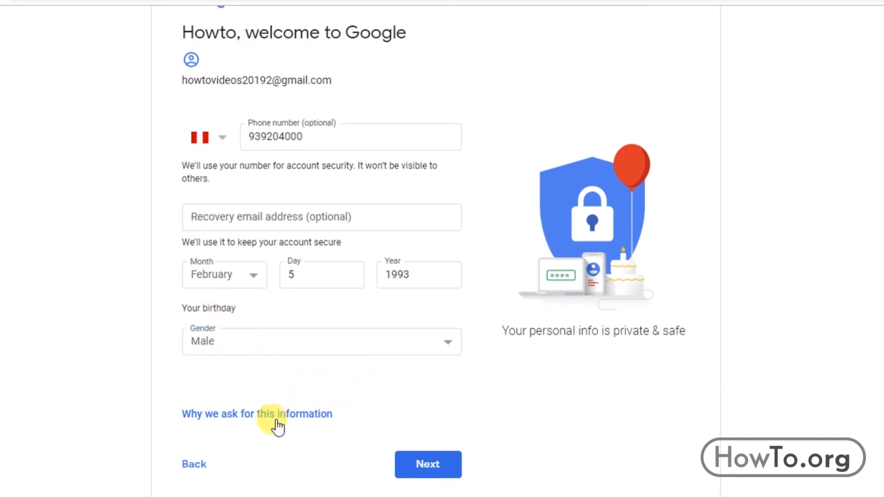
click(427, 464)
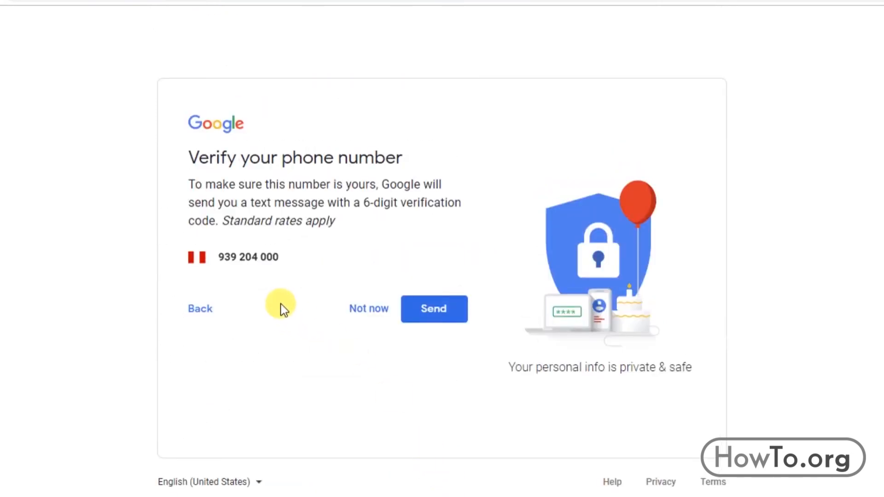
mouse_move(410, 250)
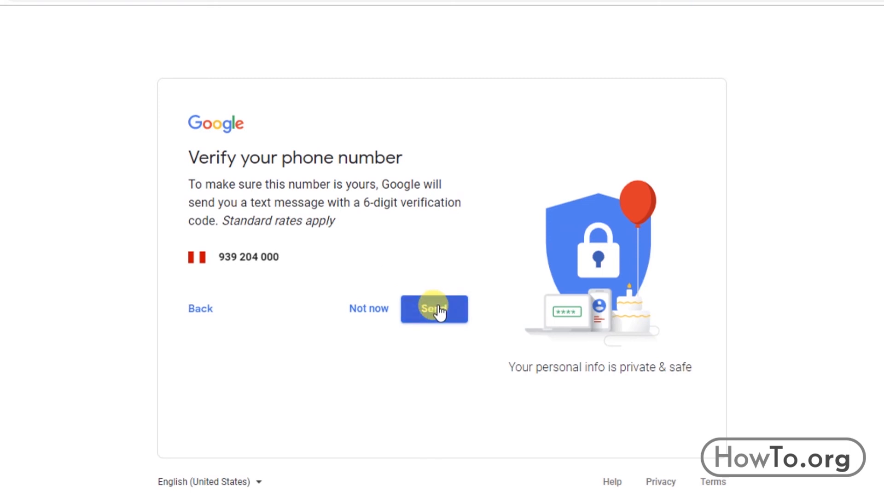
click(433, 309)
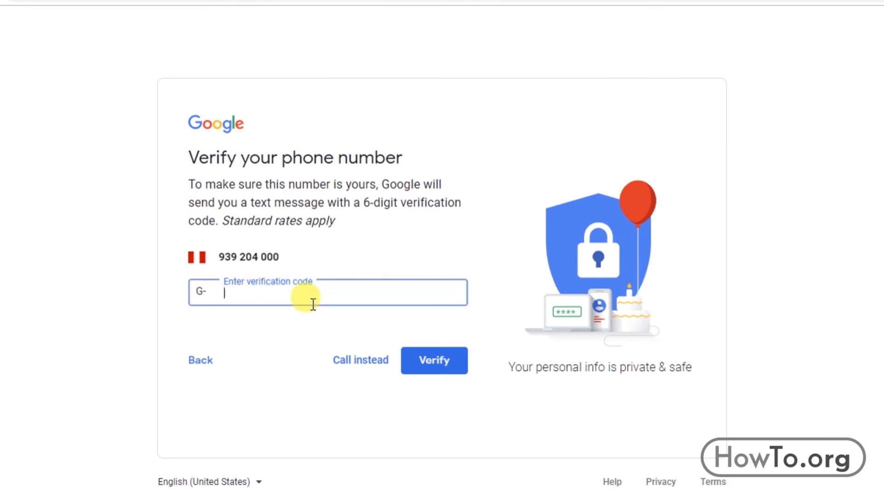
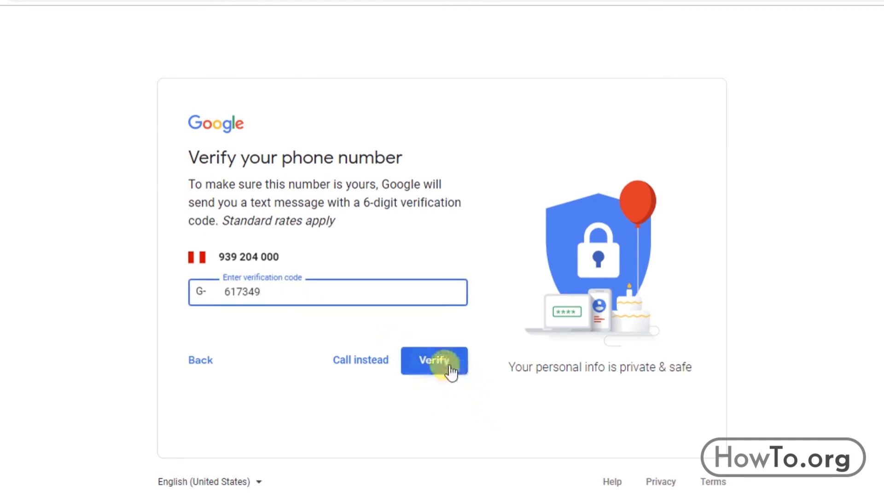
click(433, 361)
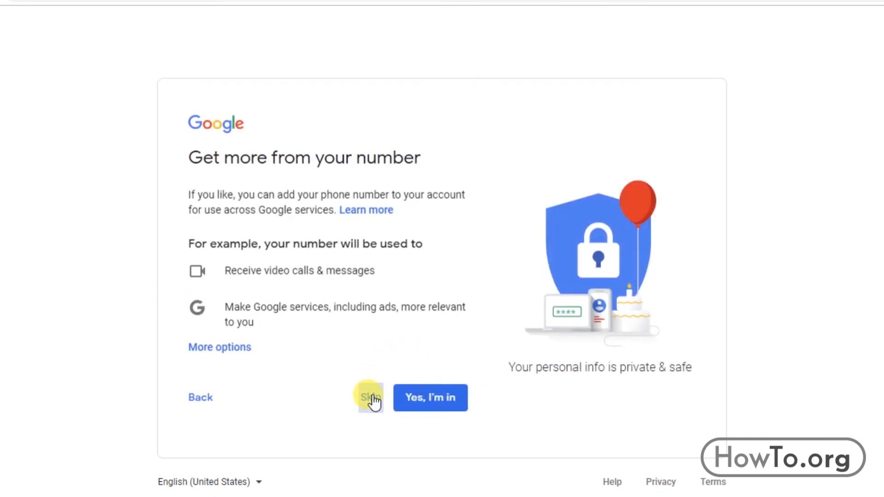
Skip extra phone number use and agree to the privacy terms
click(369, 397)
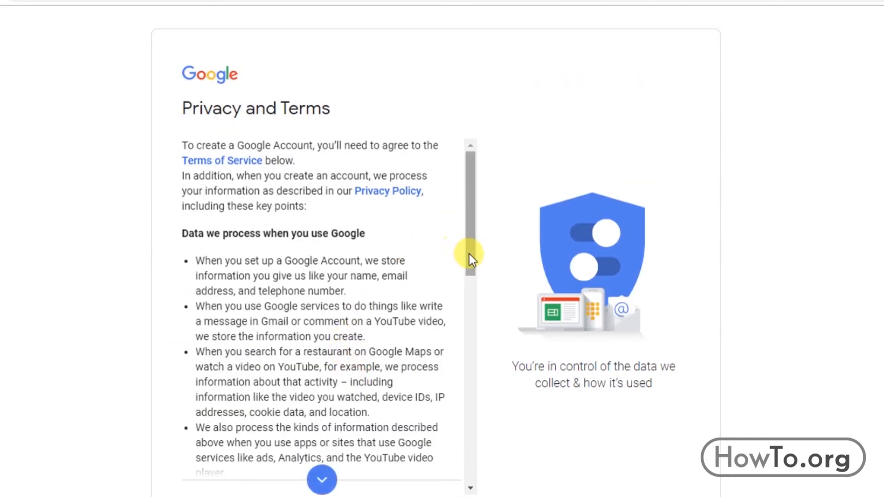
scroll(down, 3)
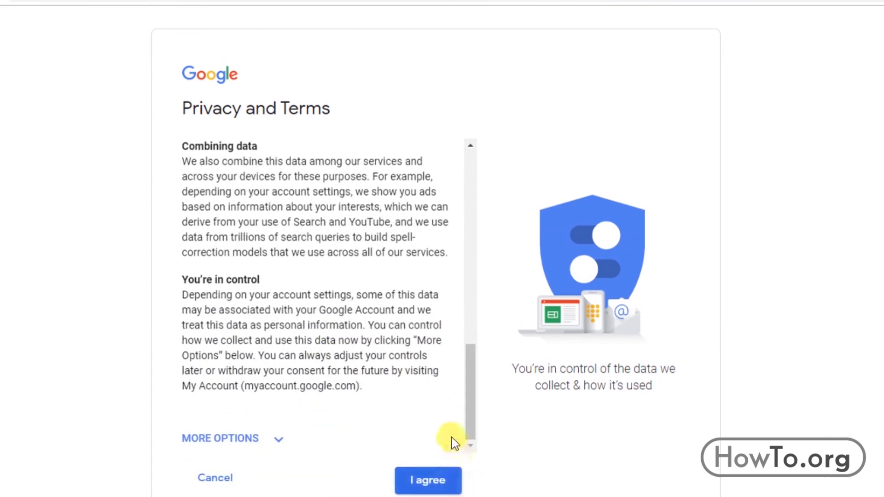
click(427, 480)
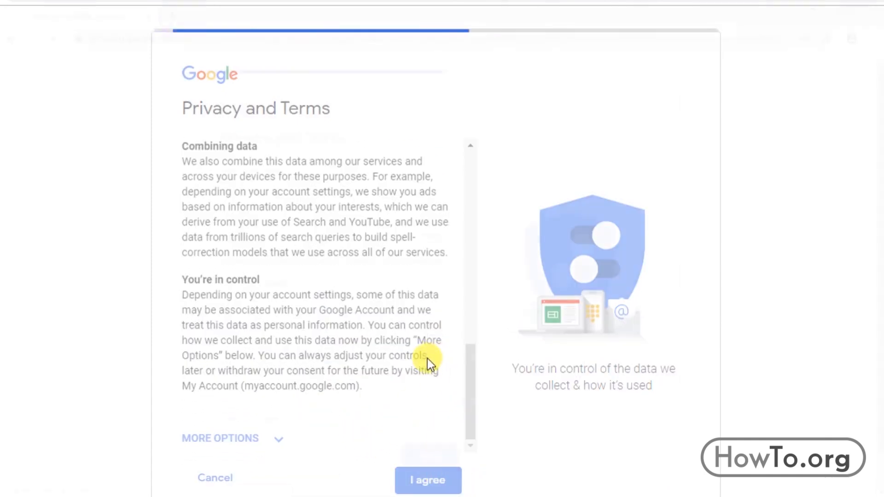
click(427, 480)
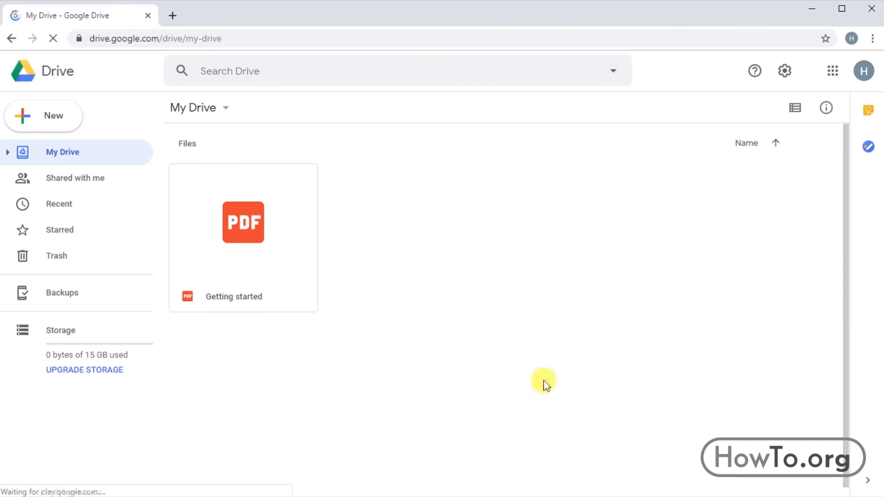